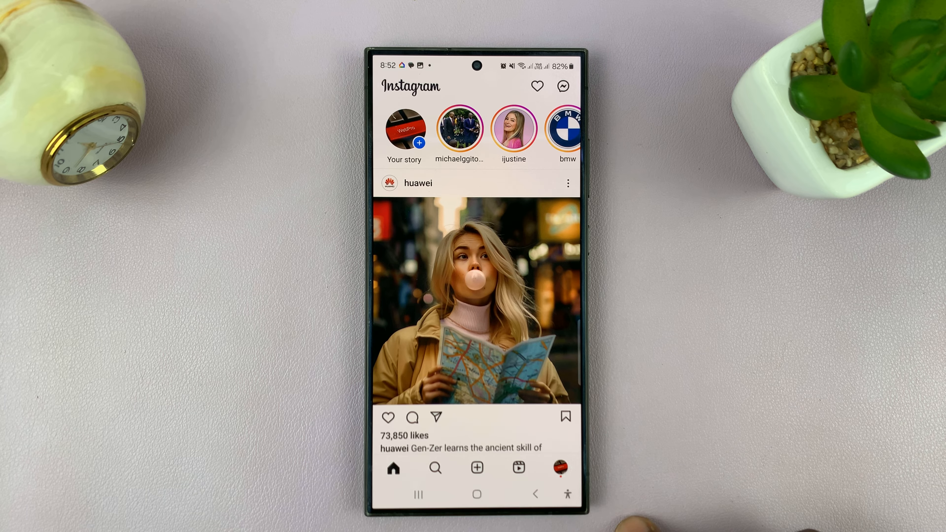
Step: Reach Settings and privacy from the profile's three-line menu
{"action": "left_click", "coordinate": [560, 468]}
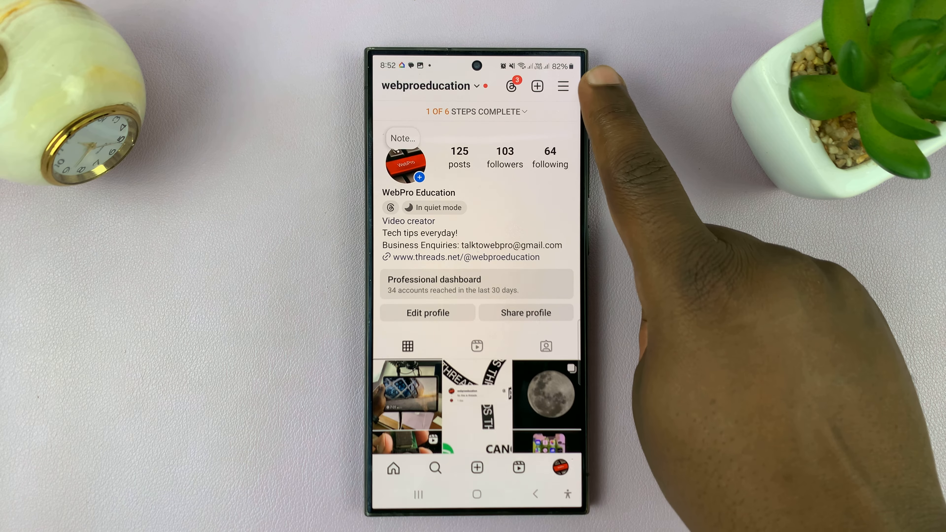
{"action": "left_click", "coordinate": [562, 86]}
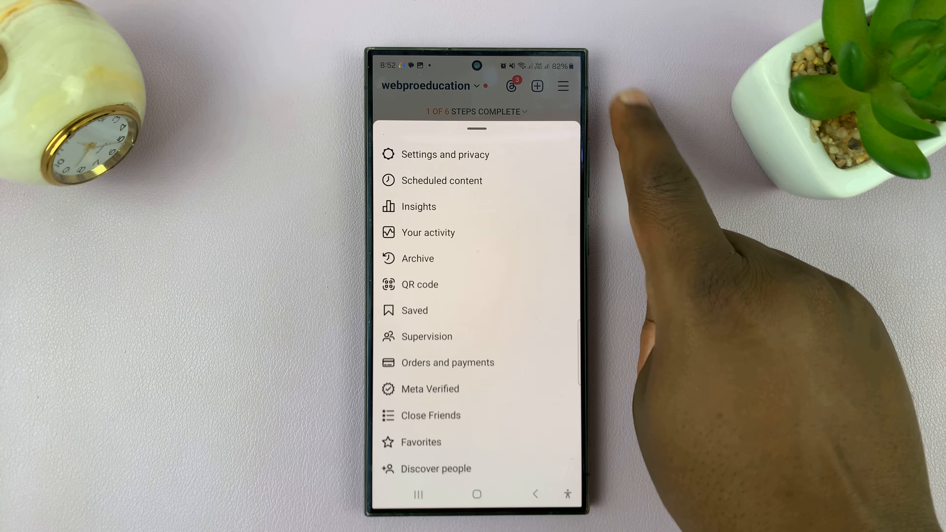
{"action": "left_click", "coordinate": [445, 154]}
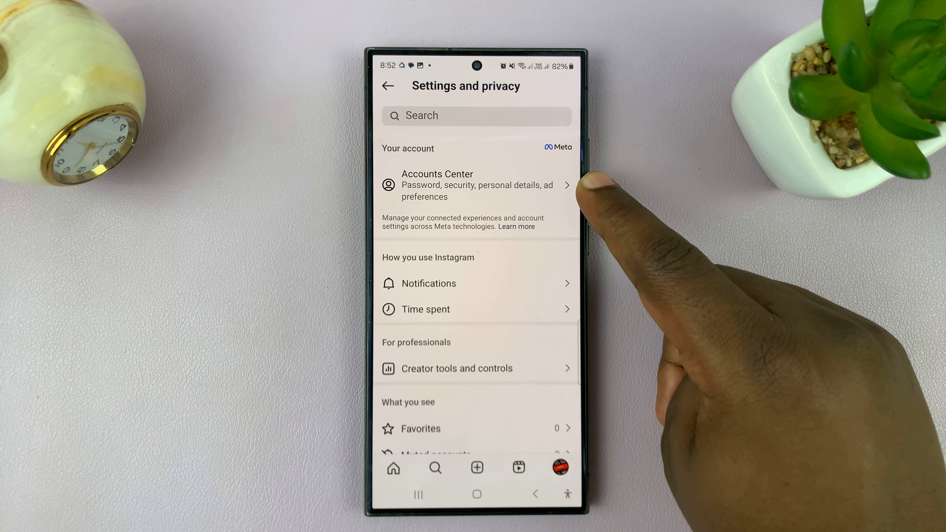
Step: Reach Where you're logged in via Accounts Center and Password and security
{"action": "left_click", "coordinate": [476, 186]}
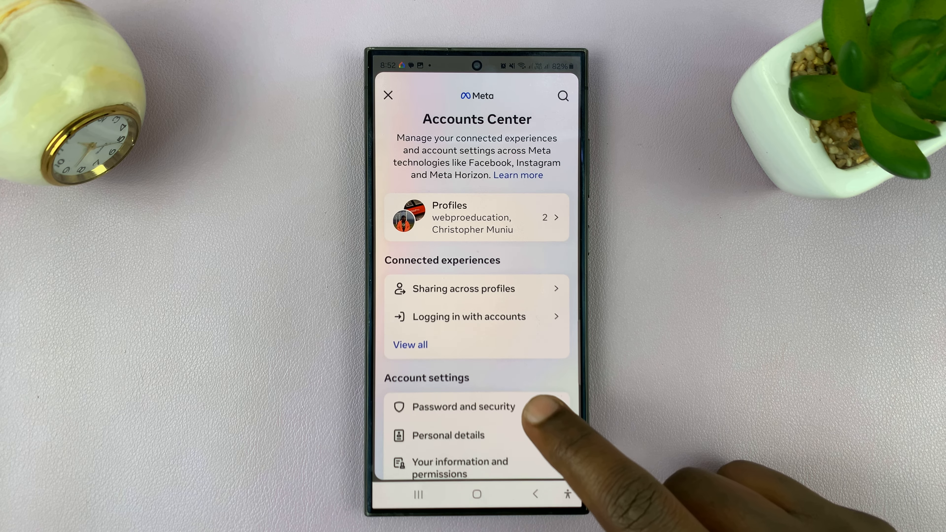
{"action": "left_click", "coordinate": [463, 406]}
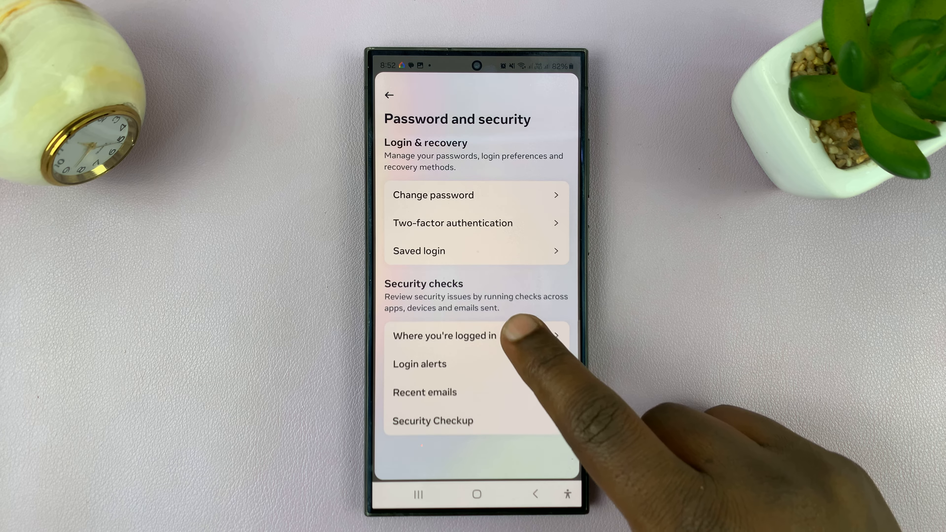
{"action": "left_click", "coordinate": [445, 335]}
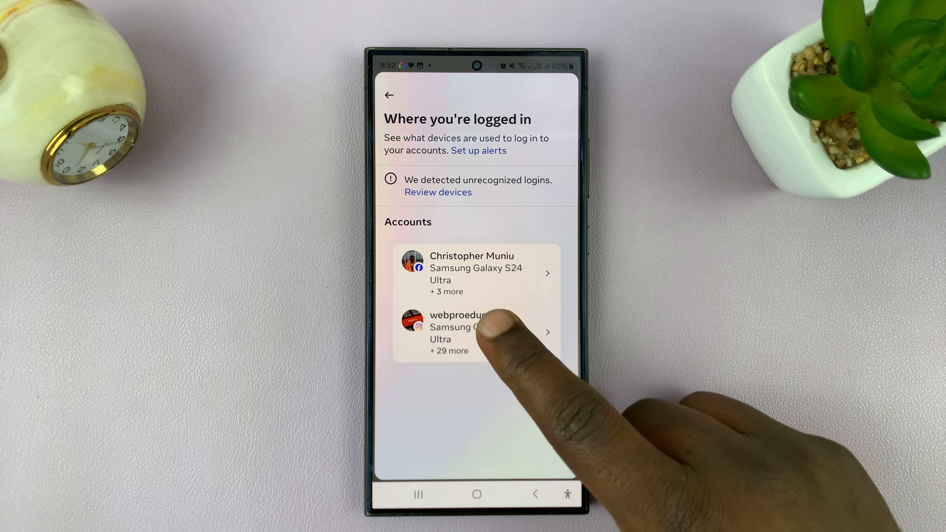
Step: Review the Instagram account's login activity down to the 2021 Windows and Macintosh logins
{"action": "left_click", "coordinate": [470, 331]}
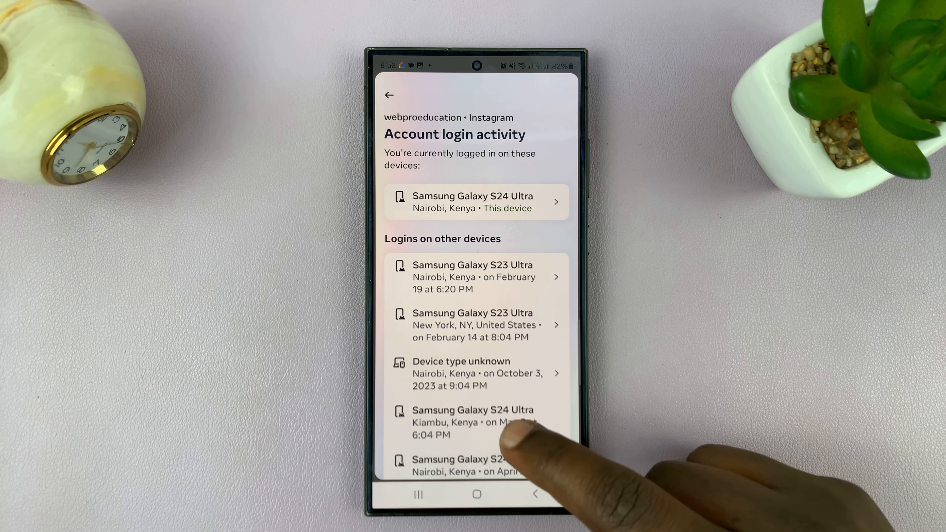
{"action": "scroll", "scroll_direction": "up", "scroll_amount": 3}
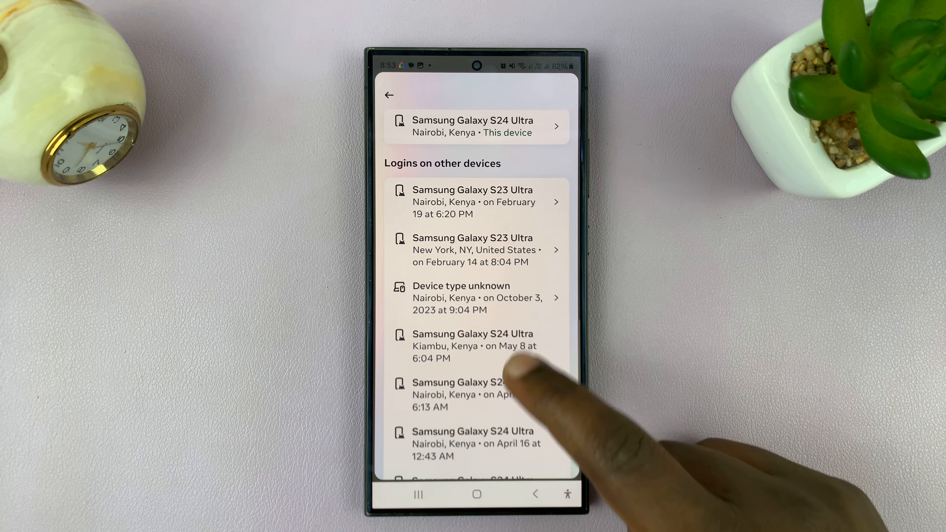
{"action": "scroll", "scroll_direction": "up", "scroll_amount": 3}
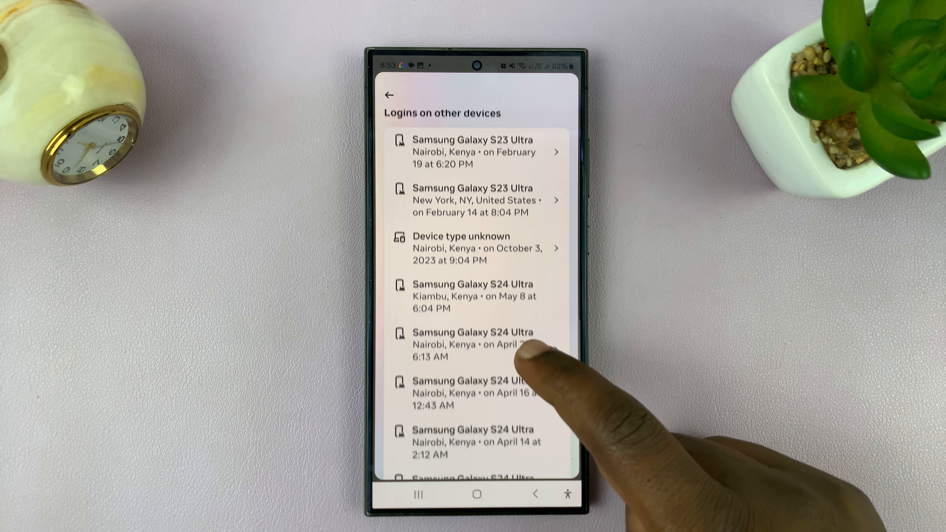
{"action": "scroll", "scroll_direction": "up", "scroll_amount": 3}
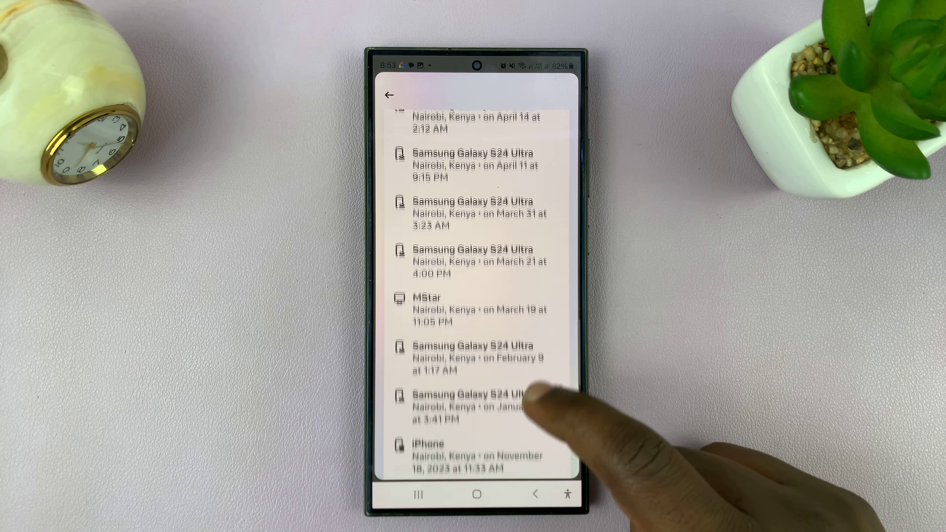
{"action": "scroll", "scroll_direction": "up", "scroll_amount": 3}
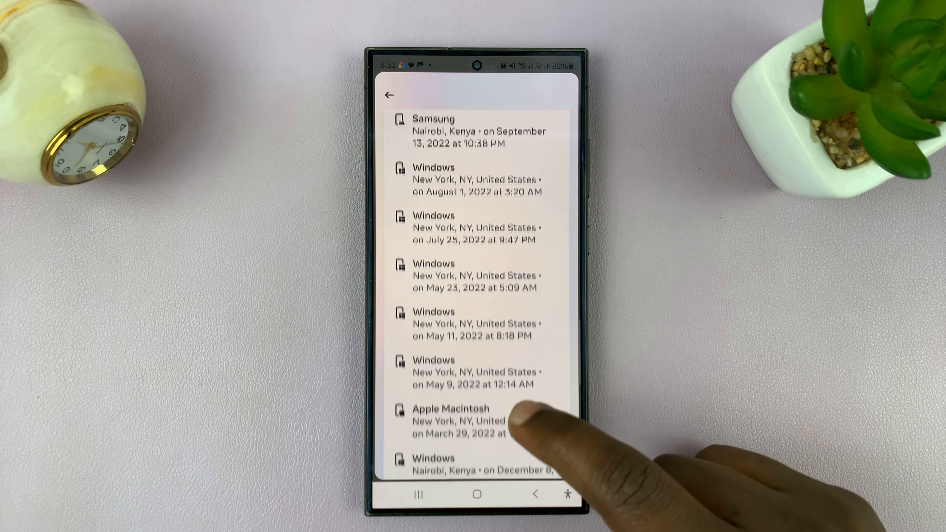
{"action": "scroll", "scroll_direction": "up", "scroll_amount": 3}
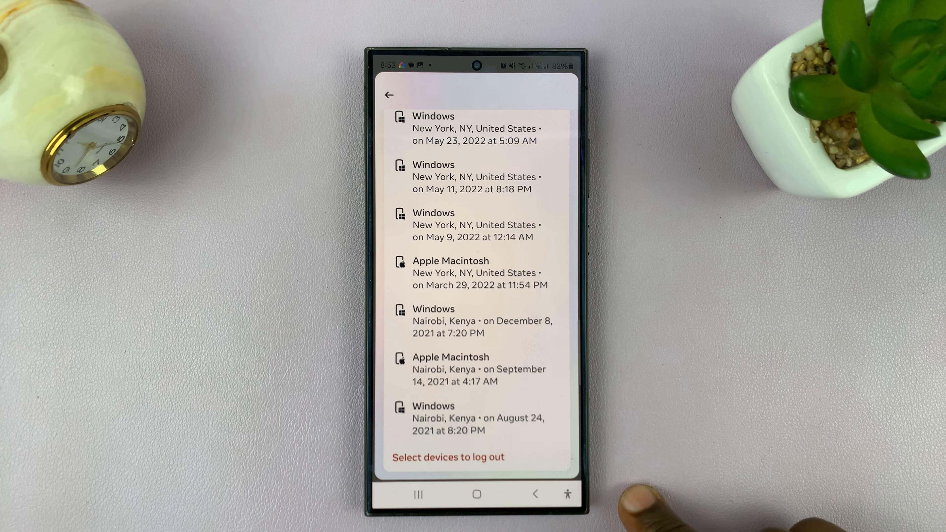
{"action": "scroll", "scroll_direction": "down", "scroll_amount": 3}
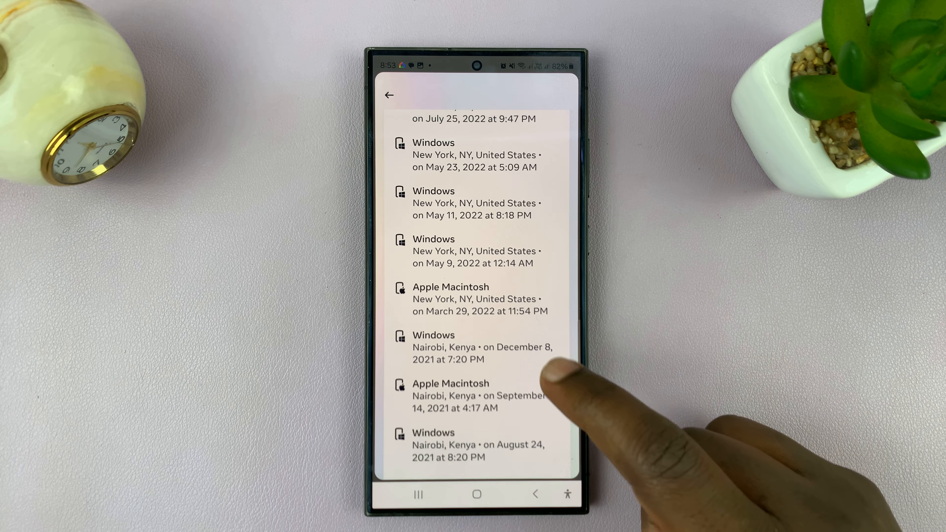
{"action": "mouse_move", "coordinate": [548, 404]}
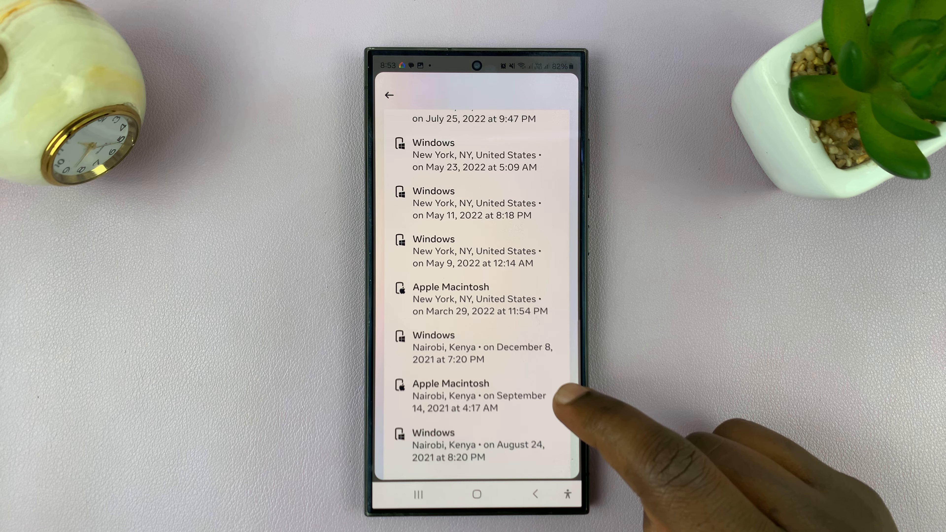
Step: Select the March 19 MStar login for logout and submit the remote Log out
{"action": "scroll", "scroll_direction": "up", "scroll_amount": 3}
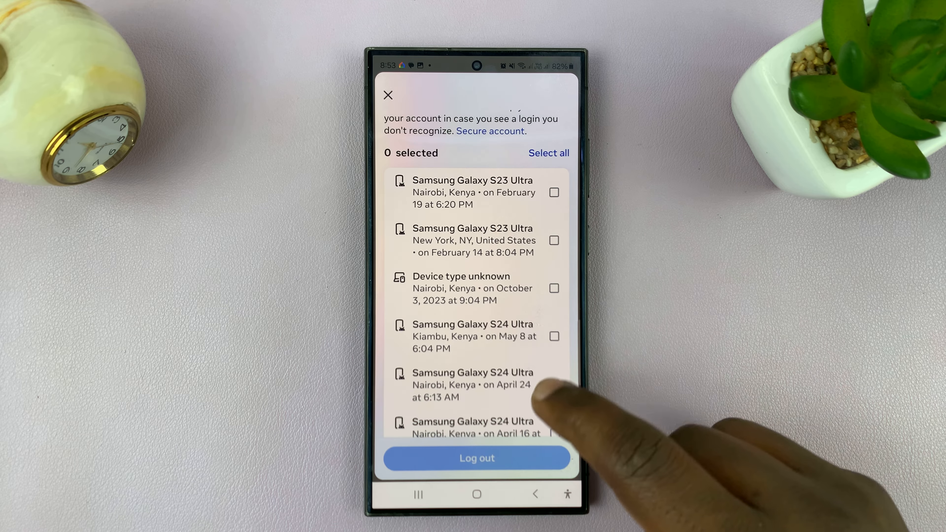
{"action": "scroll", "scroll_direction": "down", "scroll_amount": 3}
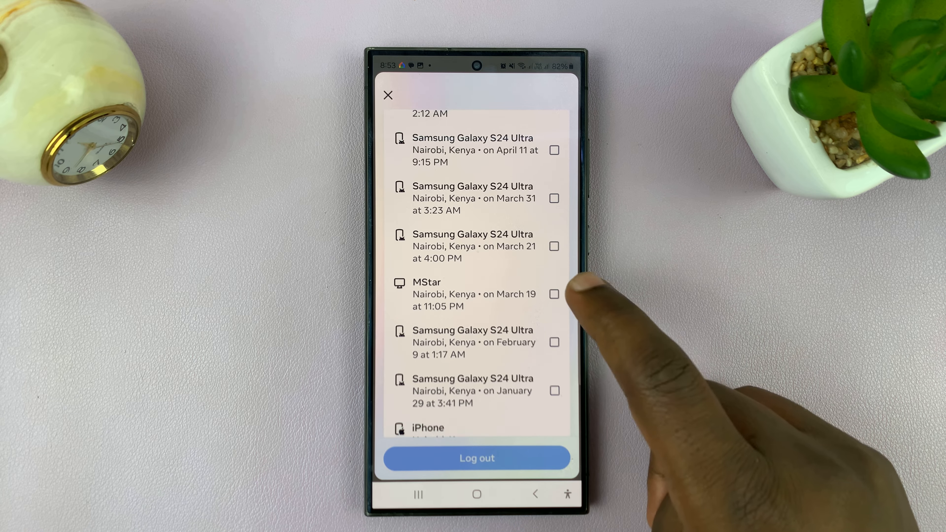
{"action": "left_click", "coordinate": [553, 295]}
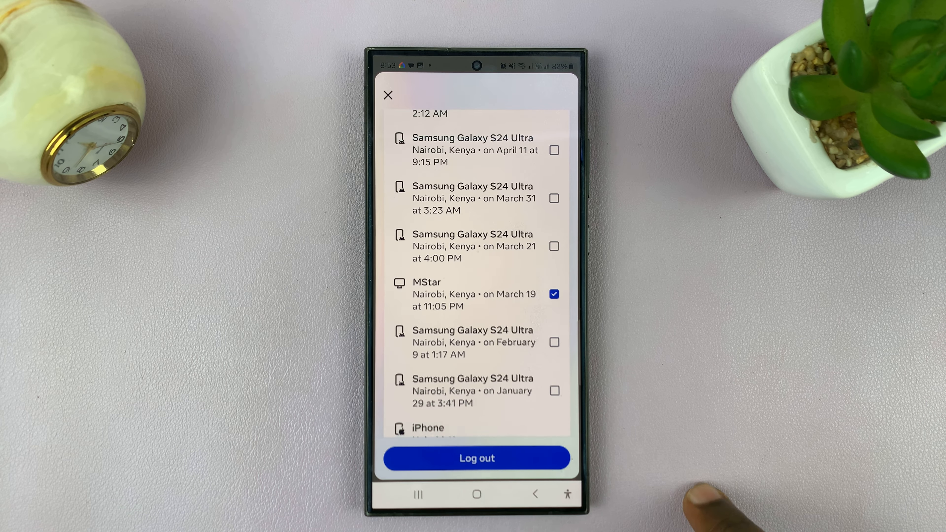
{"action": "left_click", "coordinate": [476, 458]}
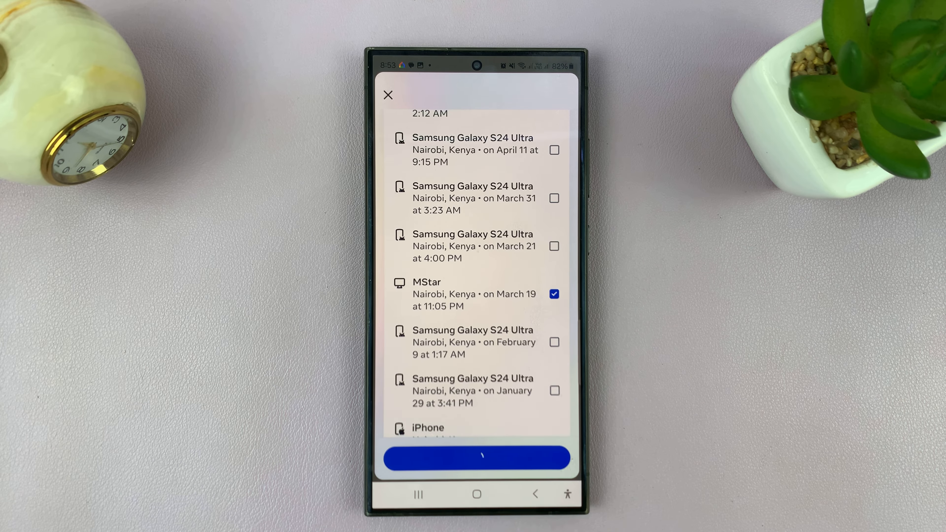
Step: Confirm the MStar logout (28 other logins remain) and return to Accounts Center
{"action": "left_click", "coordinate": [475, 457]}
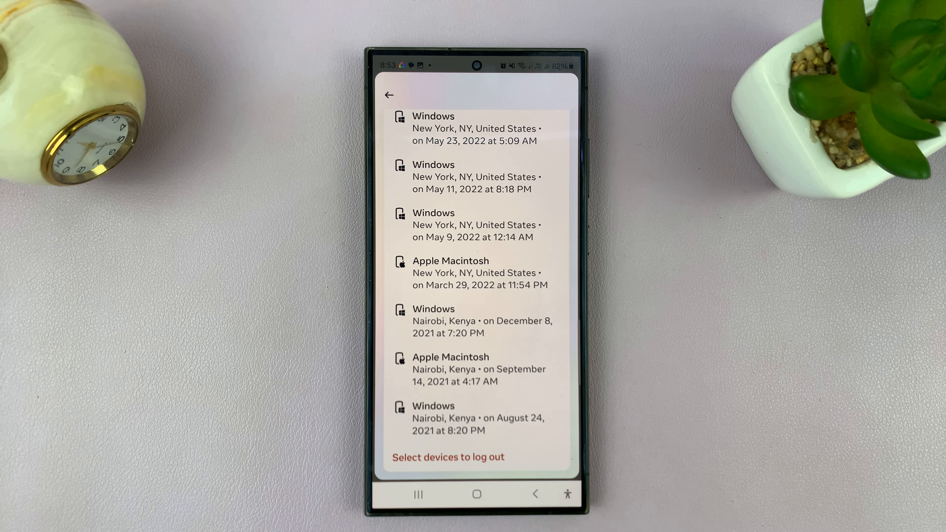
{"action": "left_click", "coordinate": [388, 96]}
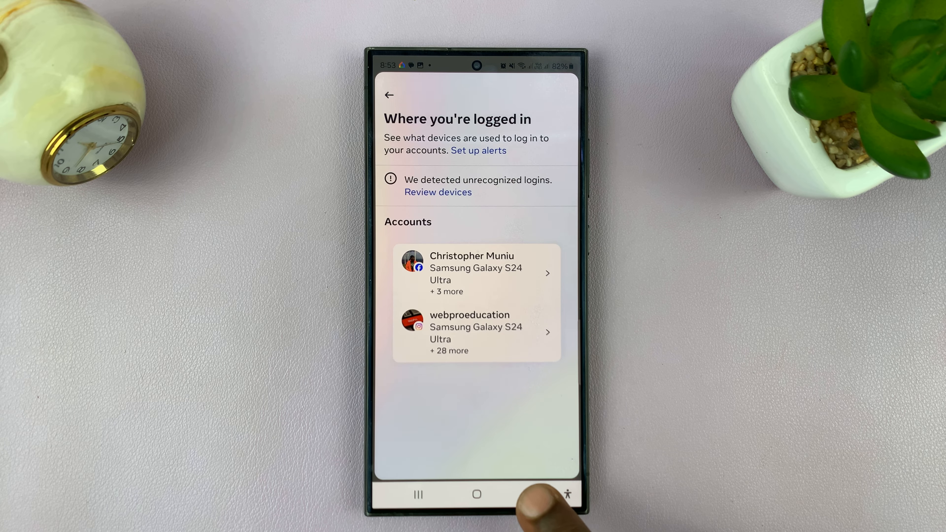
{"action": "left_click", "coordinate": [389, 95]}
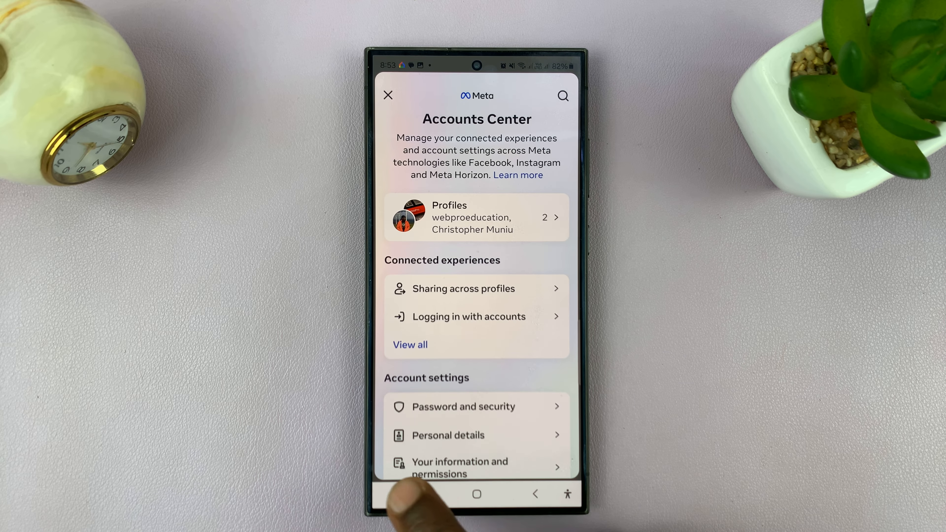